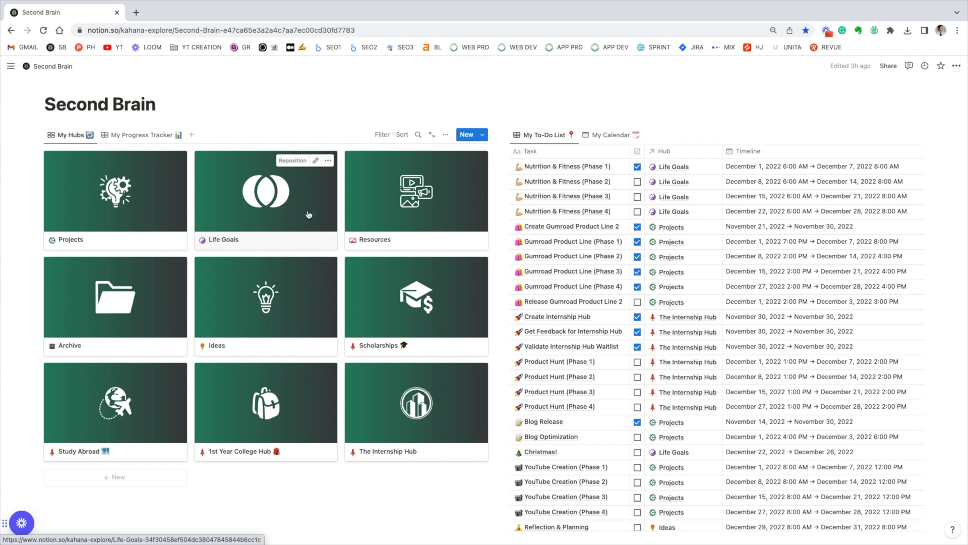
- View the Life Goals hub as a full page and look through its contents
{"action": "left_click", "coordinate": [265, 189]}
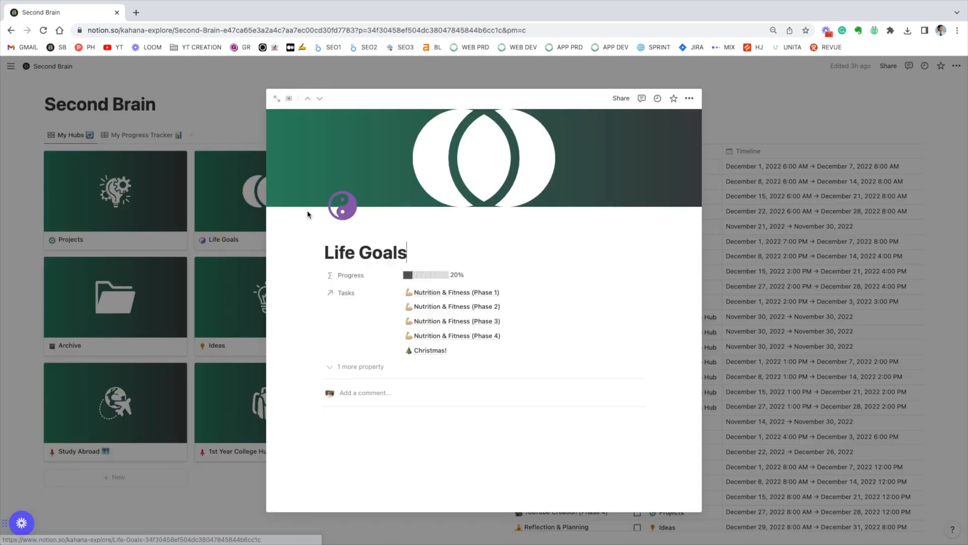
{"action": "left_click", "coordinate": [277, 97]}
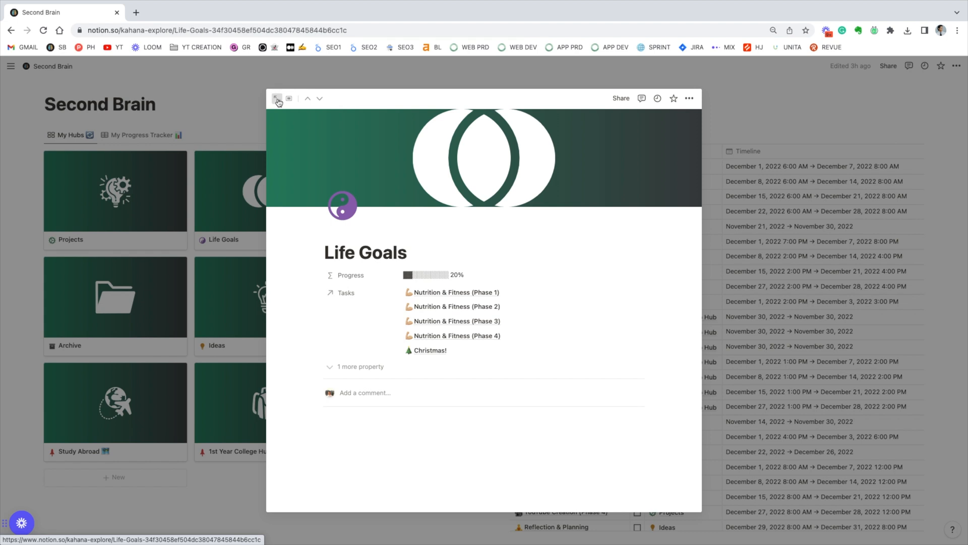
{"action": "left_click", "coordinate": [288, 98]}
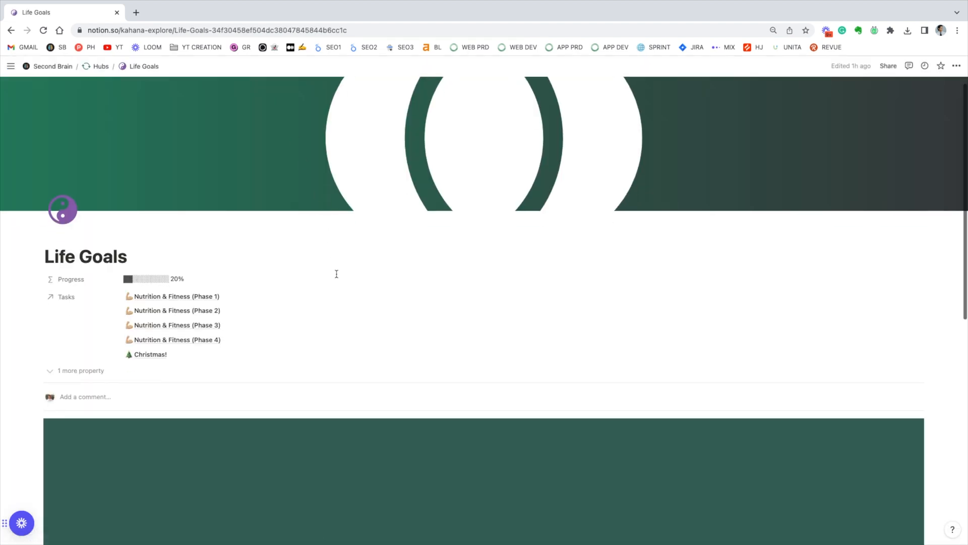
{"action": "scroll", "scroll_direction": "down", "scroll_amount": 3}
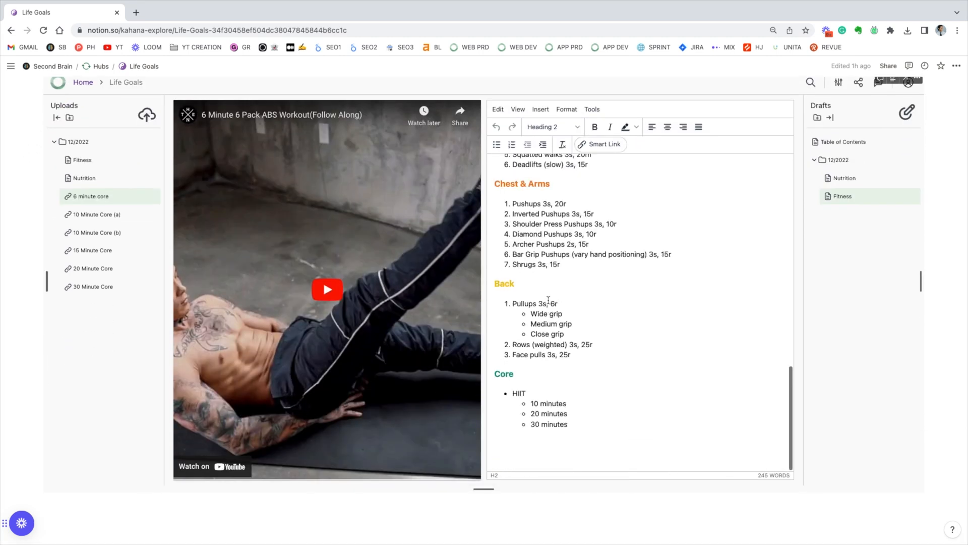
{"action": "scroll", "scroll_direction": "up", "scroll_amount": 3}
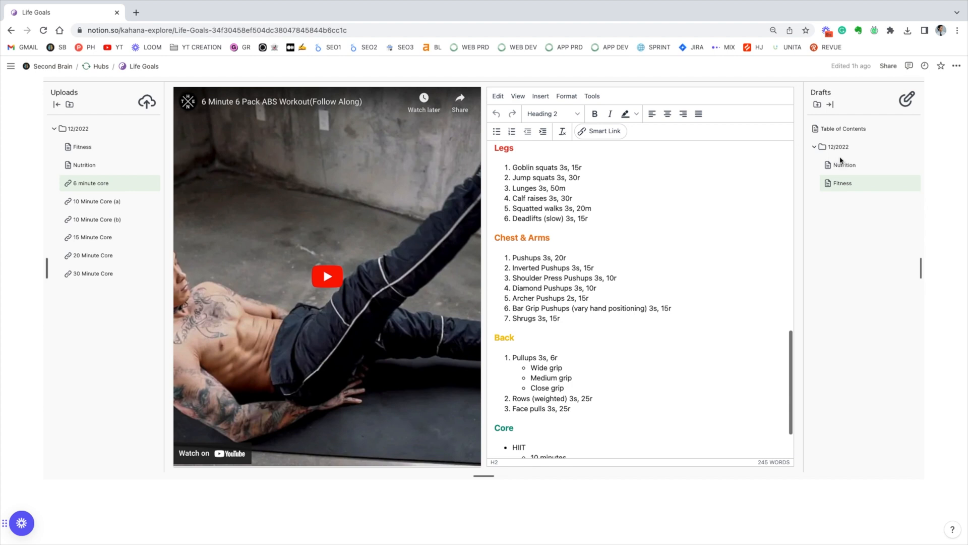
- Read through the Nutrition draft in the embedded Life Goals hub
{"action": "left_click", "coordinate": [844, 164]}
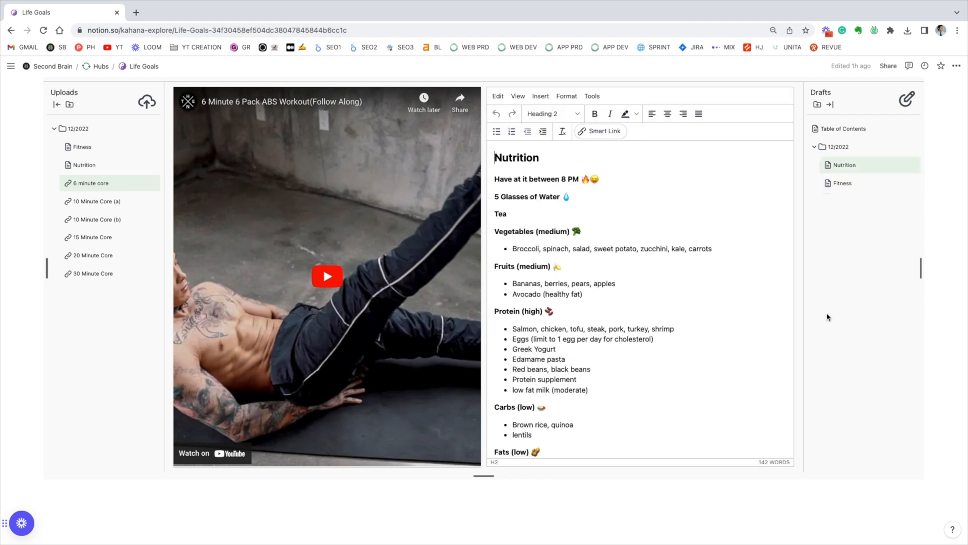
{"action": "scroll", "scroll_direction": "down", "scroll_amount": 3}
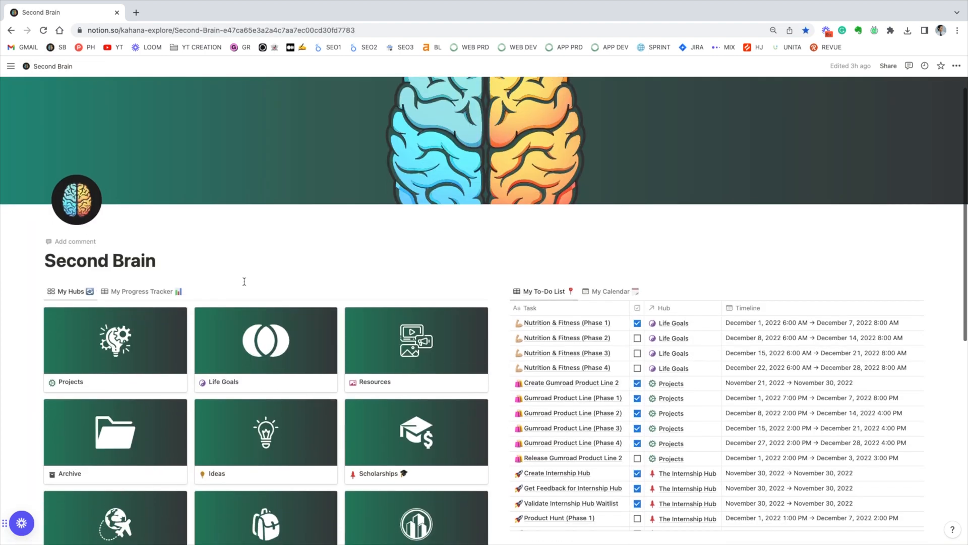
{"action": "scroll", "scroll_direction": "down", "scroll_amount": 3}
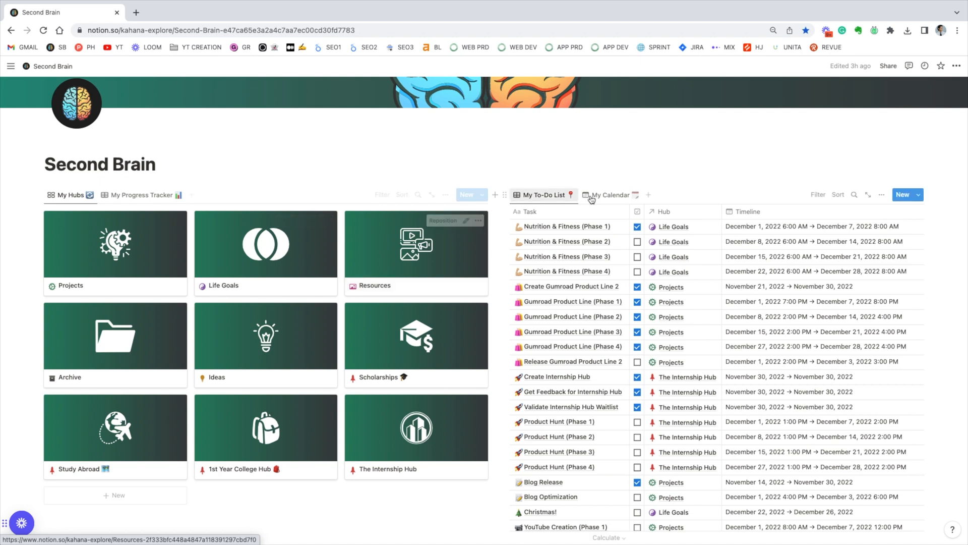
- Preview the to-do items as a calendar and the hubs as progress percentages, then return to list and cards
{"action": "left_click", "coordinate": [611, 195]}
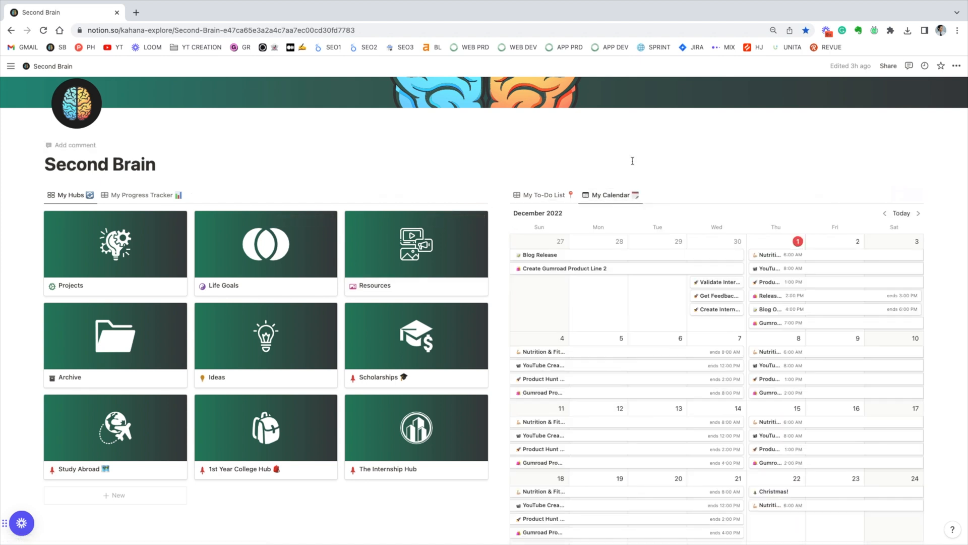
{"action": "scroll", "scroll_direction": "down", "scroll_amount": 3}
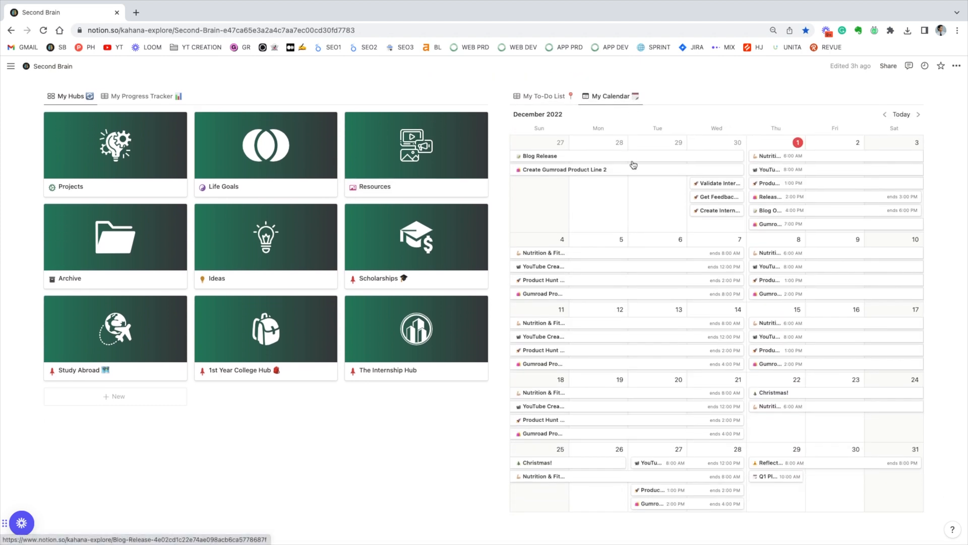
{"action": "left_click", "coordinate": [543, 96]}
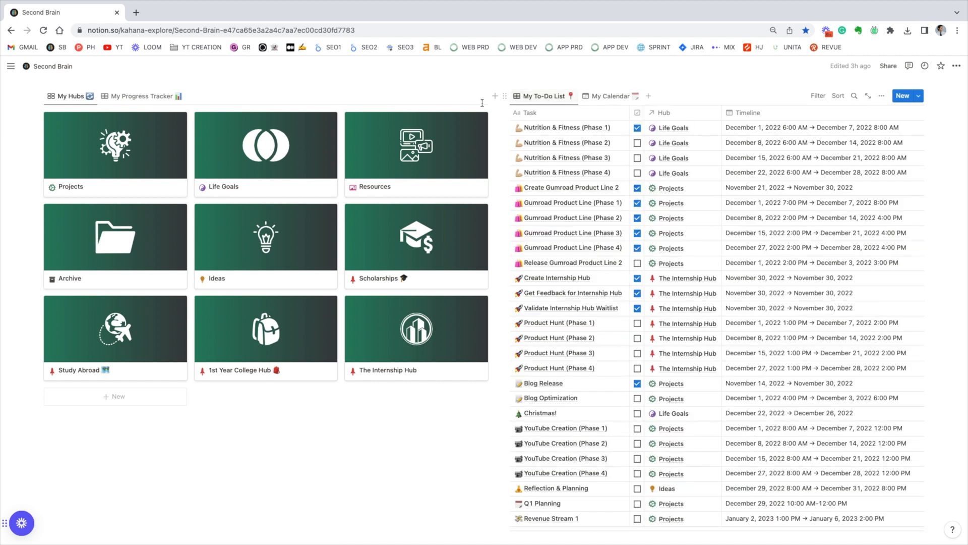
{"action": "left_click", "coordinate": [143, 96]}
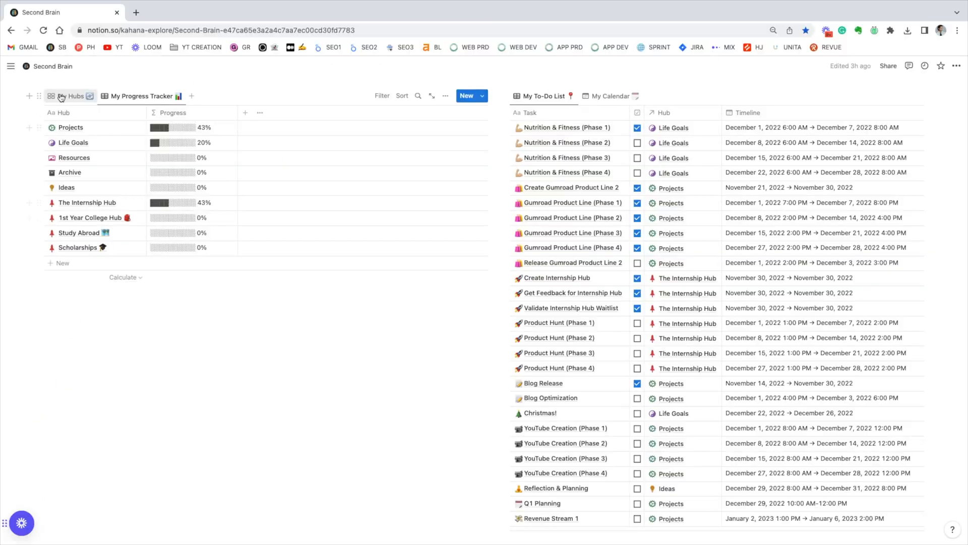
{"action": "left_click", "coordinate": [50, 96]}
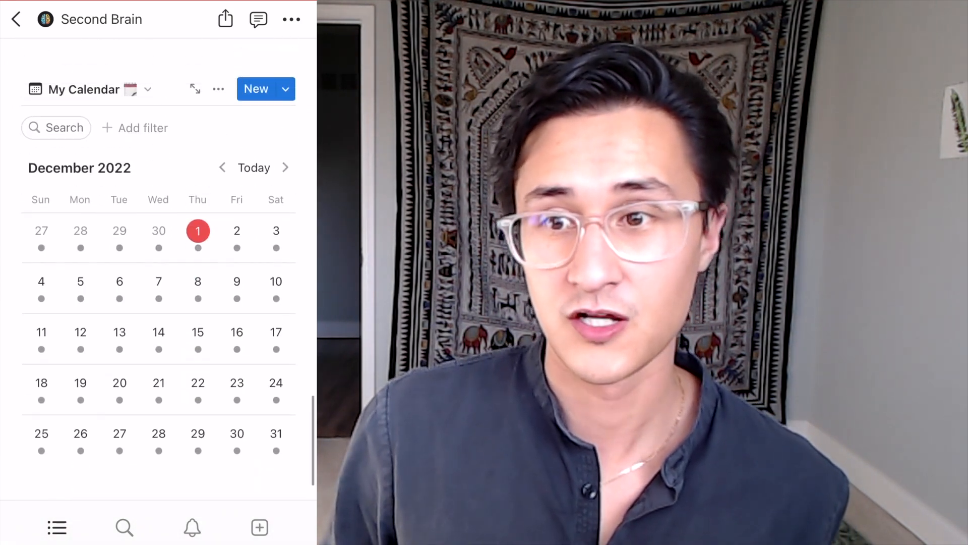
- From the hub views list, reach the Life Goals hub's drafts and bring up the Fitness draft
{"action": "left_click", "coordinate": [148, 89]}
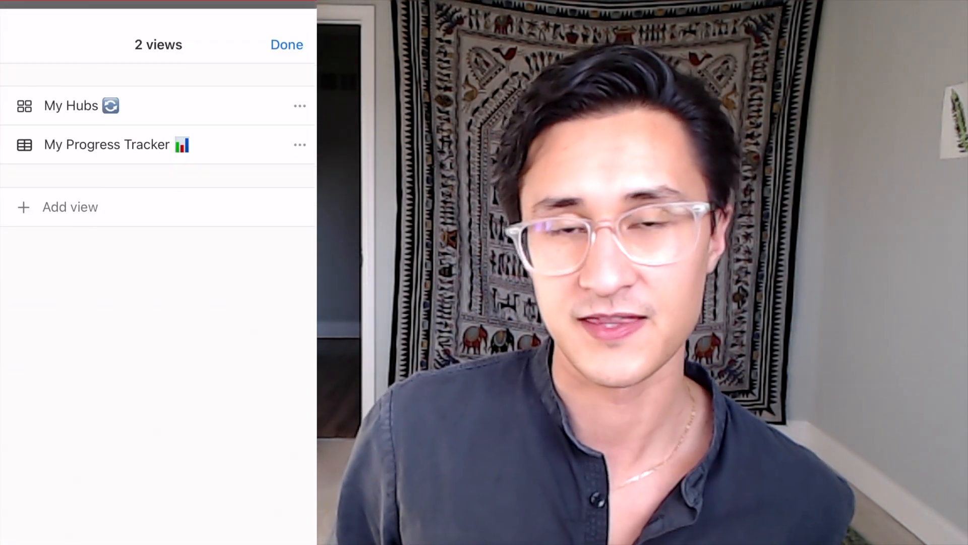
{"action": "left_click", "coordinate": [287, 44]}
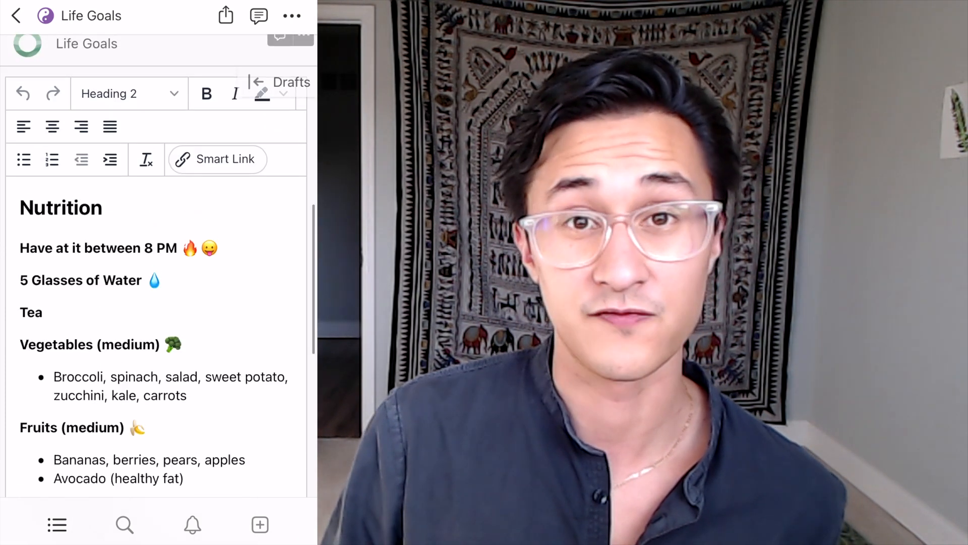
{"action": "left_click", "coordinate": [281, 82]}
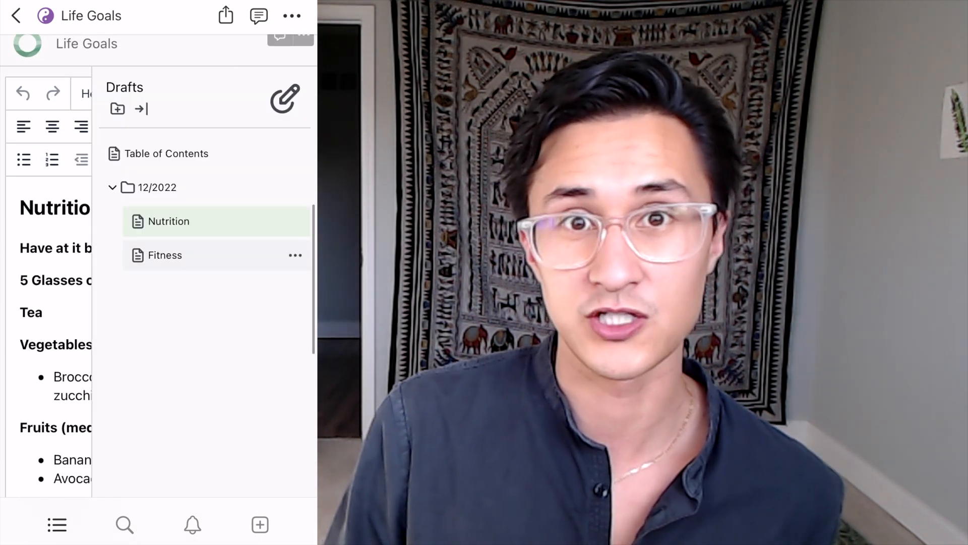
{"action": "left_click", "coordinate": [164, 255]}
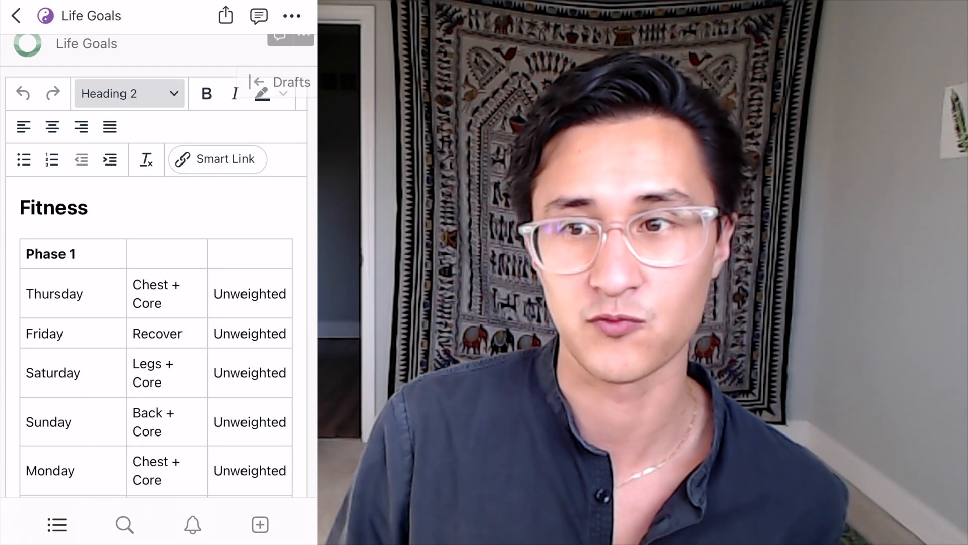
- Read through the Fitness draft and bring up the 6 minute core workout upload
{"action": "scroll", "scroll_direction": "down", "scroll_amount": 3}
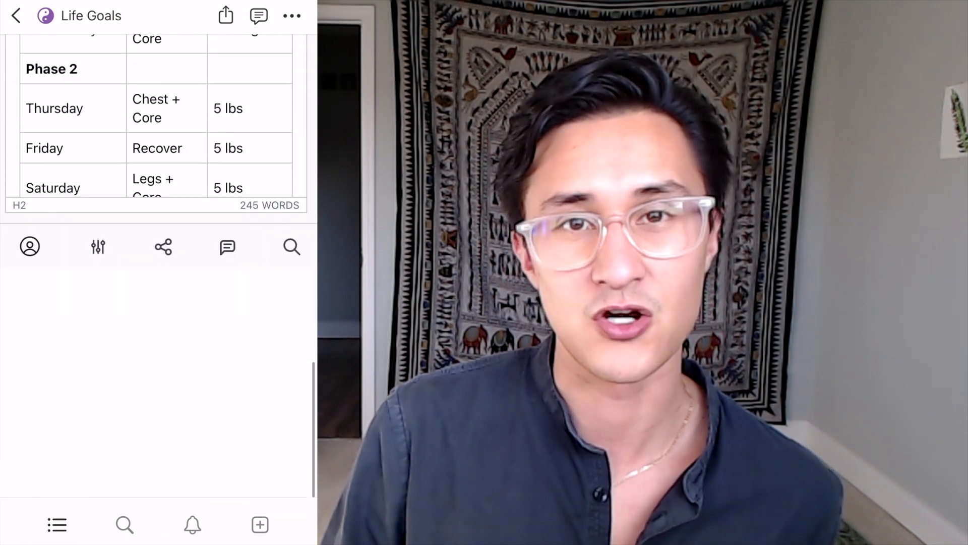
{"action": "scroll", "scroll_direction": "down", "scroll_amount": 3}
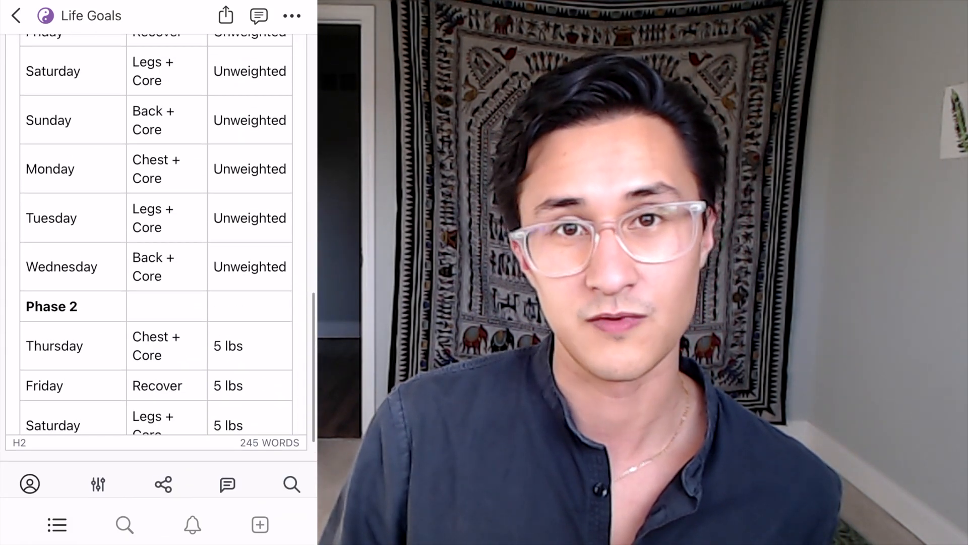
{"action": "scroll", "scroll_direction": "down", "scroll_amount": 3}
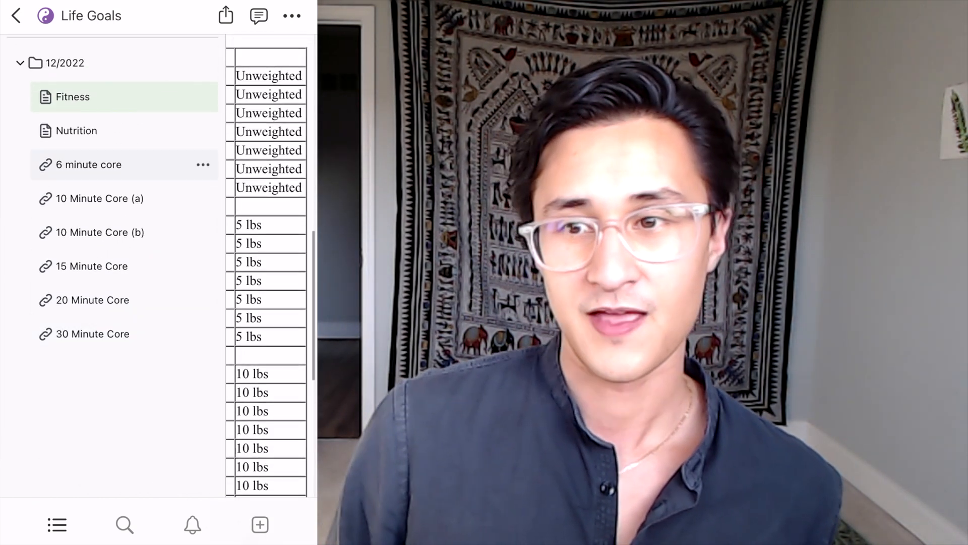
{"action": "left_click", "coordinate": [88, 165]}
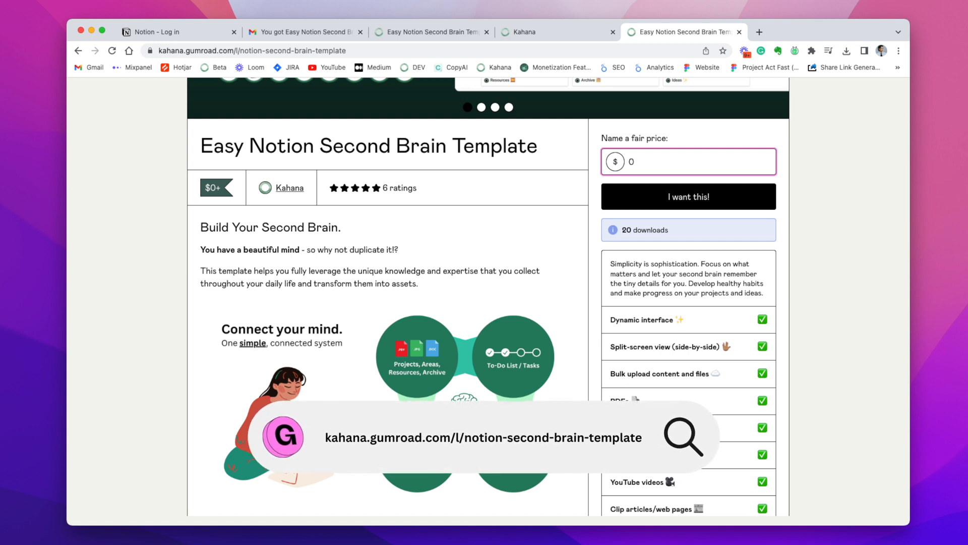
- Claim the Easy Notion Second Brain Template at $0 with 'I want this!'
{"action": "left_click", "coordinate": [687, 197]}
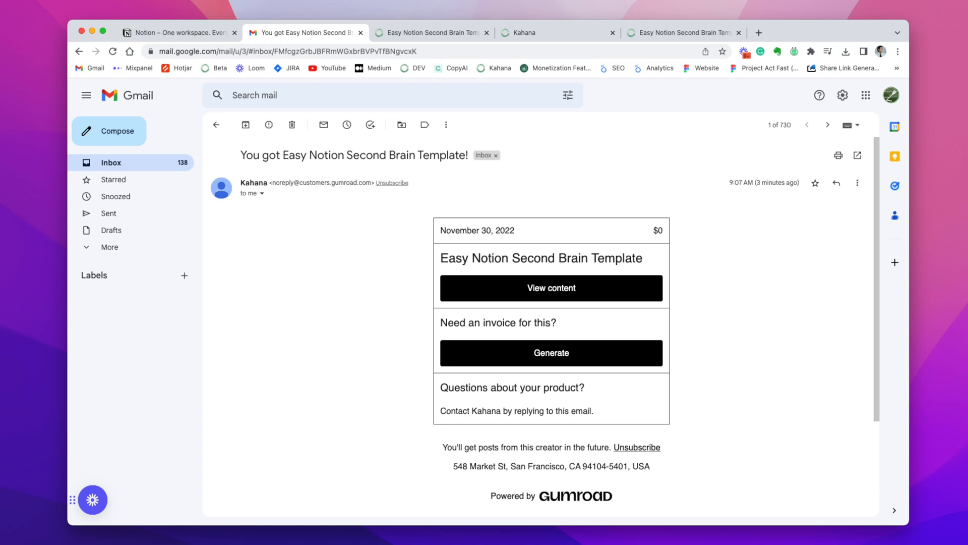
- View the purchased template's content from the Gumroad receipt email
{"action": "left_click", "coordinate": [551, 287]}
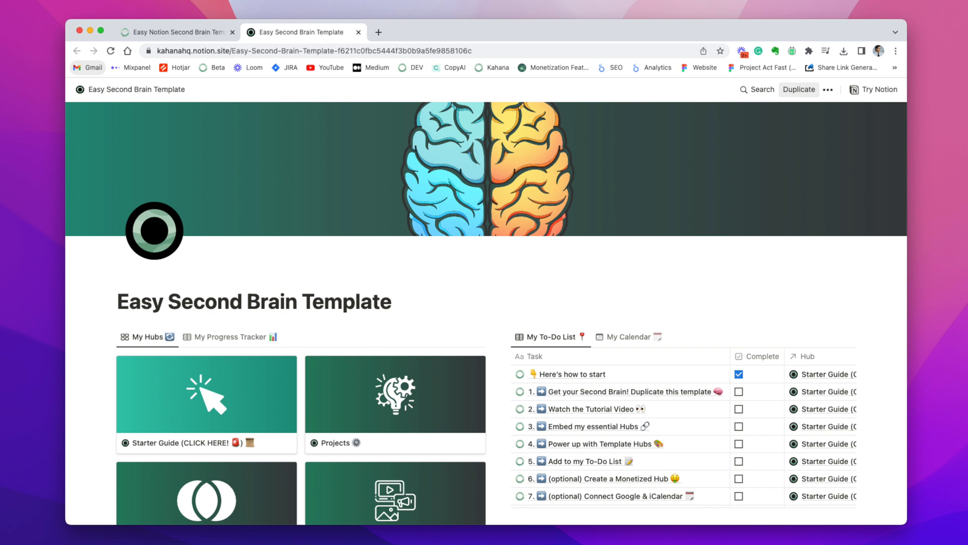
- Duplicate the public Easy Second Brain Template into my own Notion workspace
{"action": "left_click", "coordinate": [799, 90]}
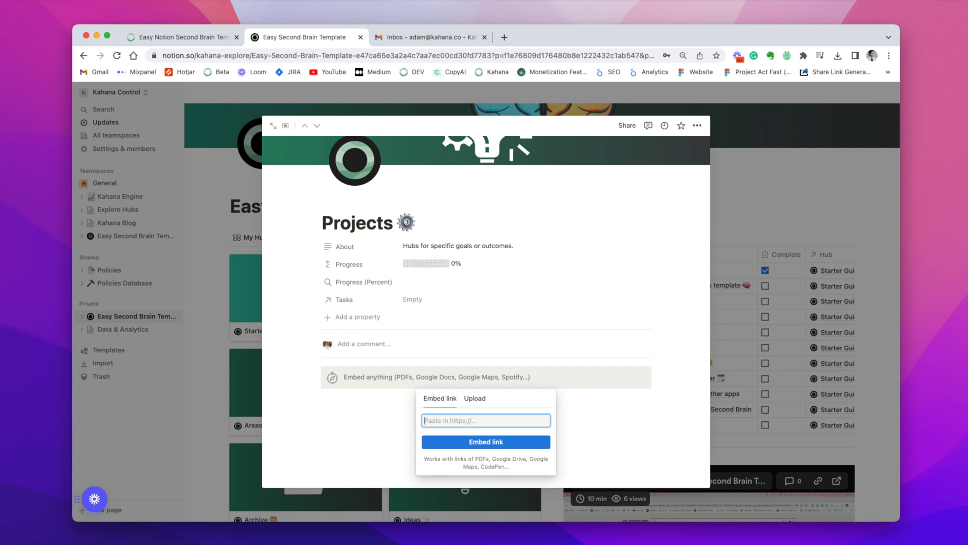
- Place the cursor in the new Embed block's link field on the Projects hub page
{"action": "left_click", "coordinate": [550, 37]}
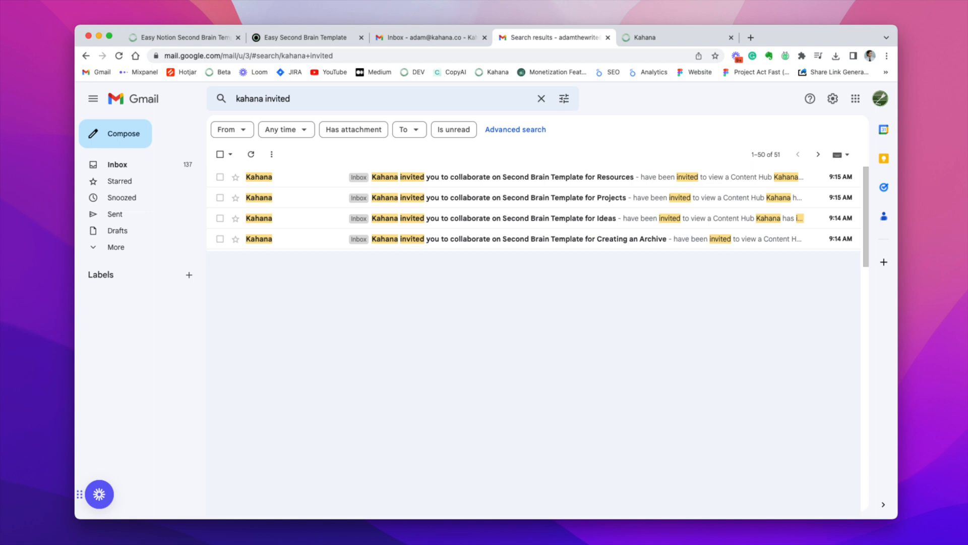
- Accept the Kahana invitation email for the Second Brain Template Projects hub
{"action": "left_click", "coordinate": [498, 197]}
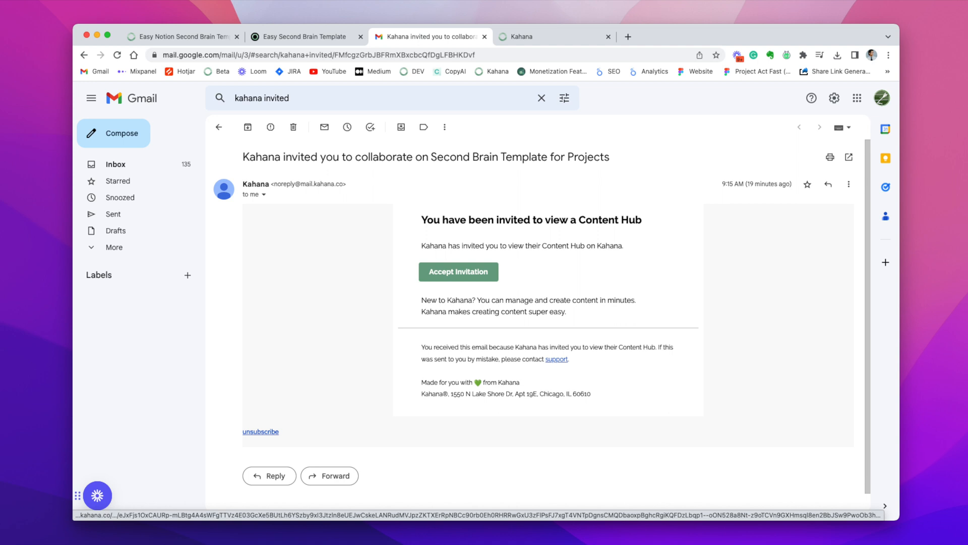
{"action": "left_click", "coordinate": [458, 271]}
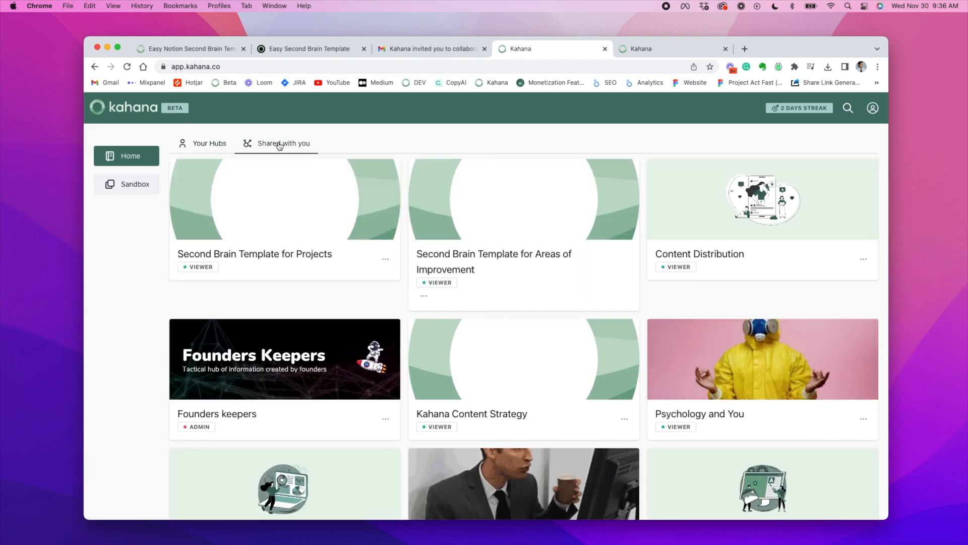
- Fork the shared Second Brain Template hubs for Projects, Resources and Ideas into private hubs
{"action": "left_click", "coordinate": [385, 259]}
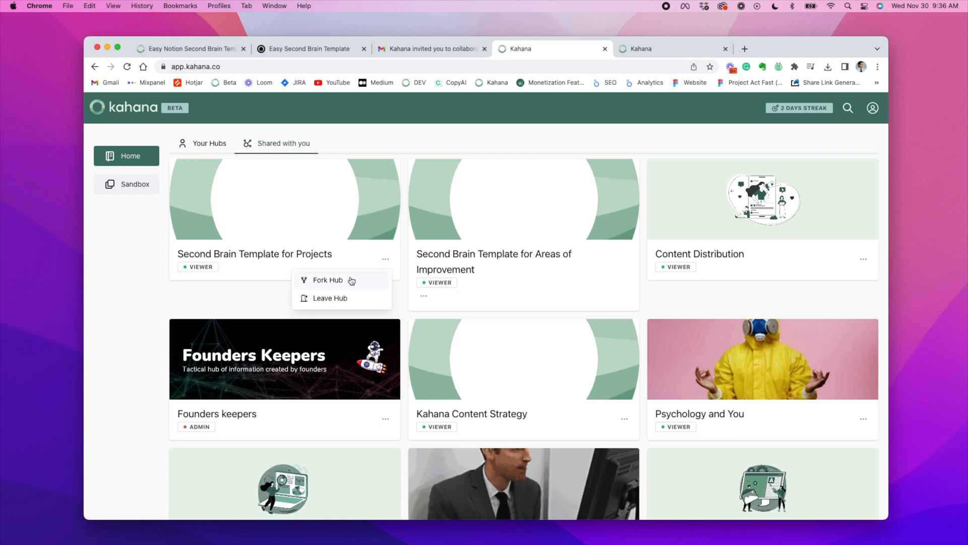
{"action": "left_click", "coordinate": [328, 279]}
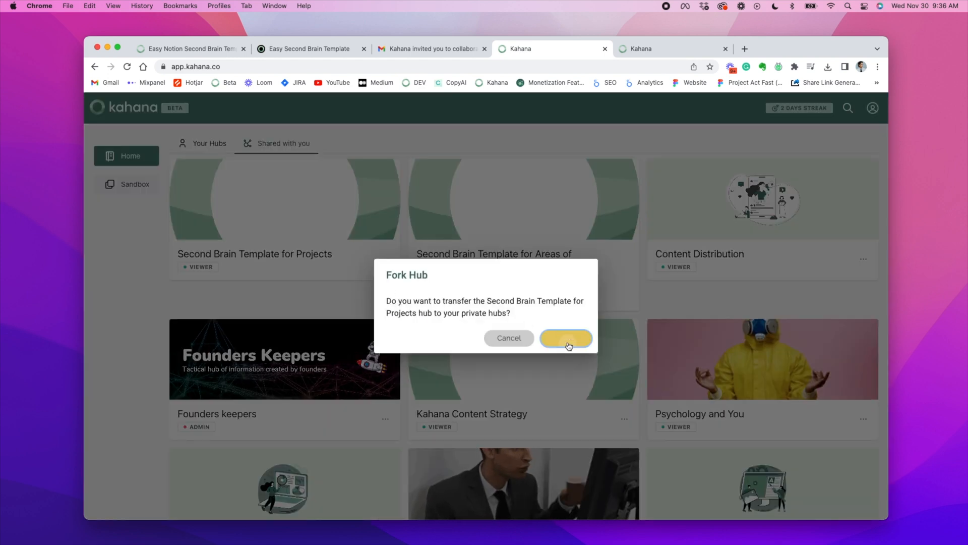
{"action": "left_click", "coordinate": [565, 338]}
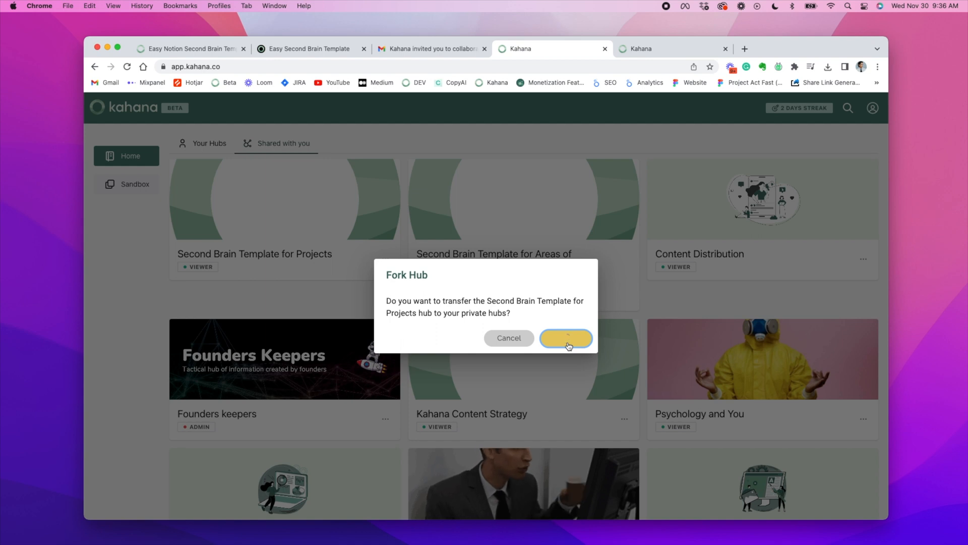
{"action": "left_click", "coordinate": [566, 337]}
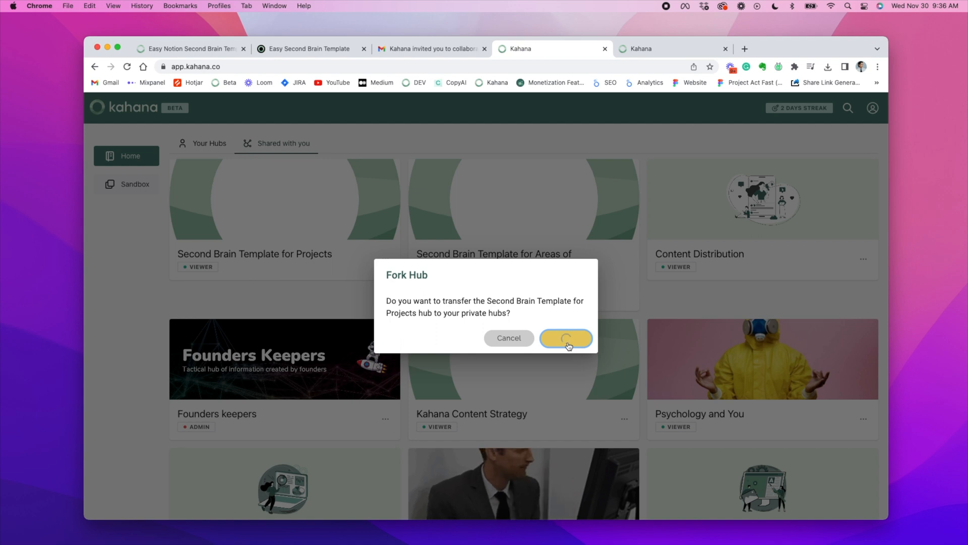
{"action": "left_click", "coordinate": [565, 338]}
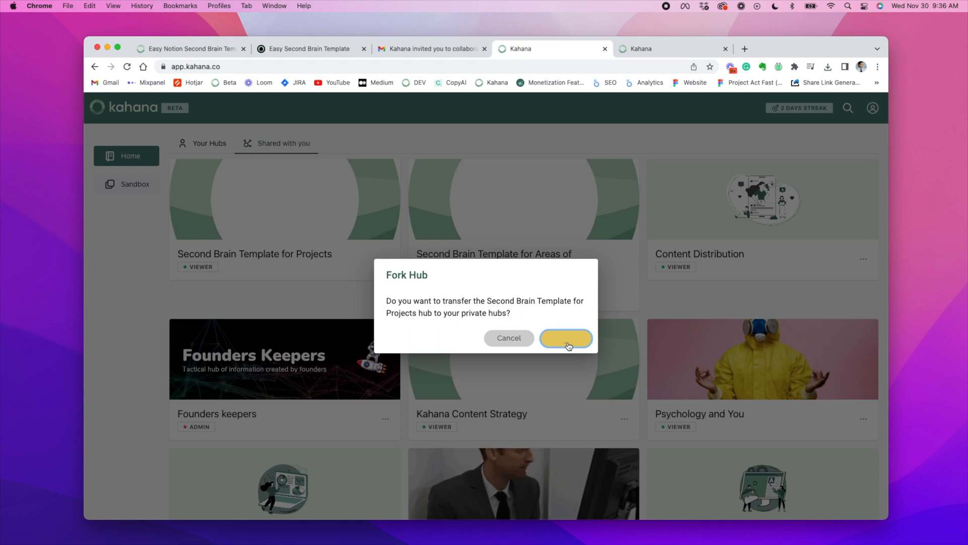
{"action": "left_click", "coordinate": [565, 339]}
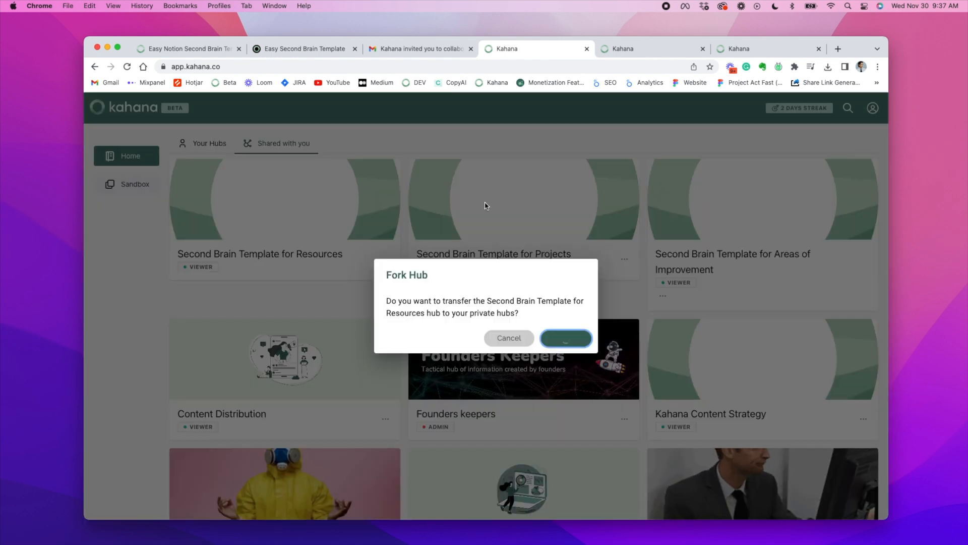
{"action": "left_click", "coordinate": [565, 338]}
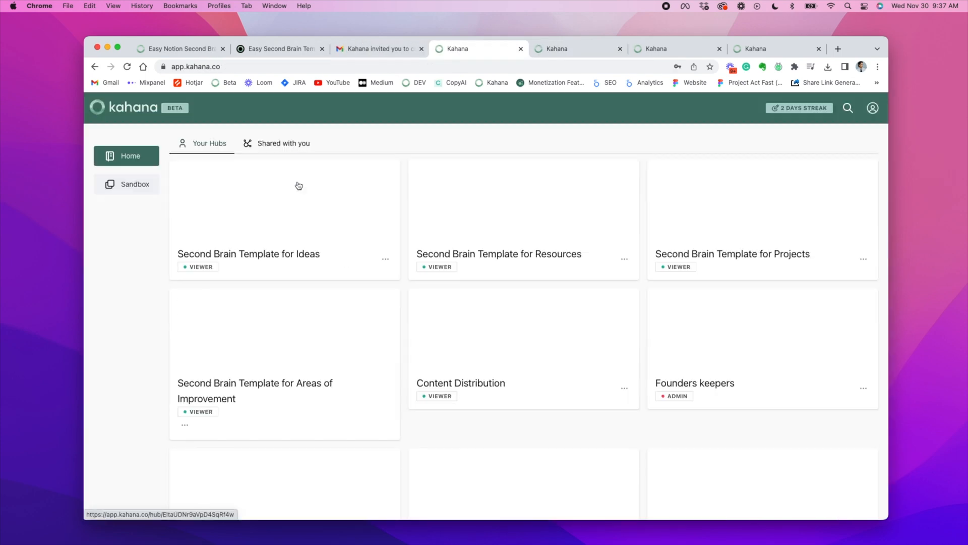
- Fork the Creating an Archive template hub into private hubs via the Kahana invitation
{"action": "left_click", "coordinate": [378, 48]}
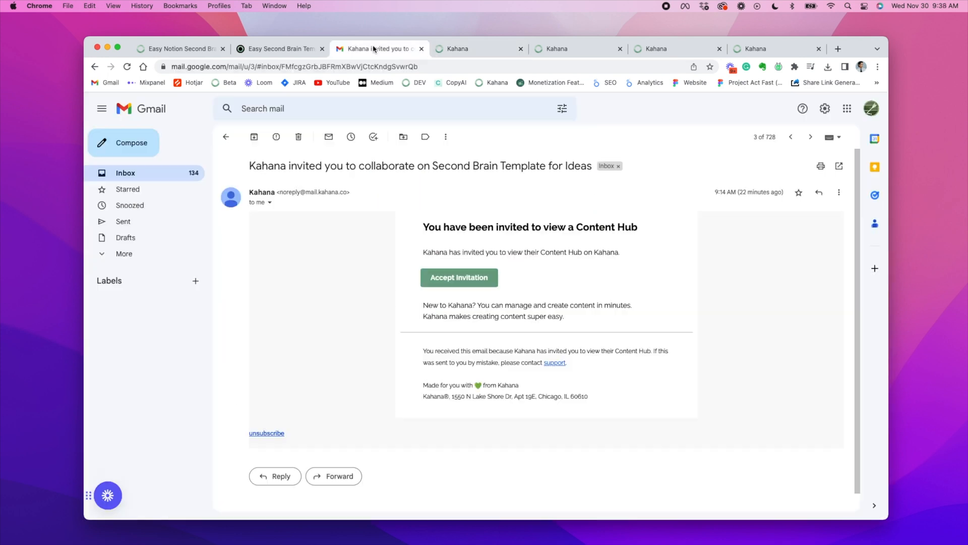
{"action": "left_click", "coordinate": [459, 277]}
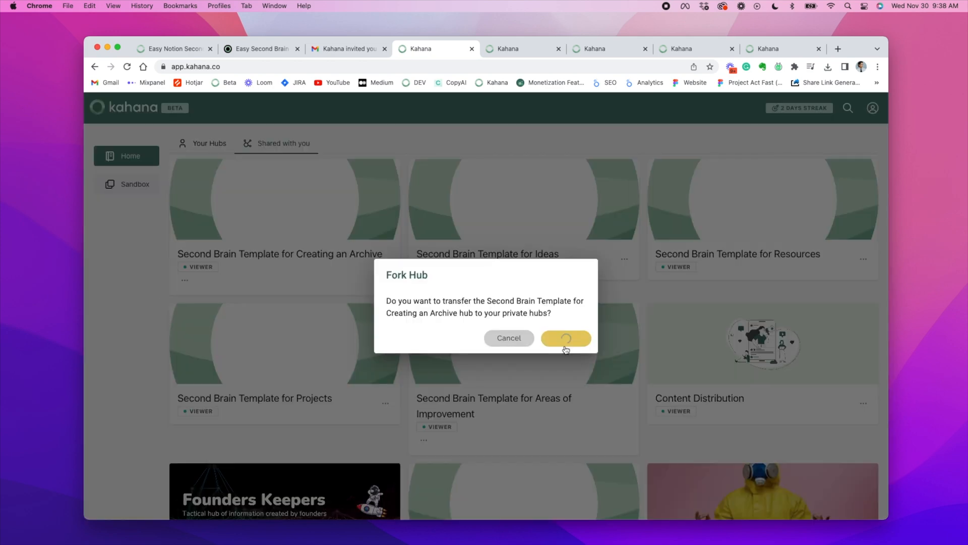
{"action": "left_click", "coordinate": [564, 338]}
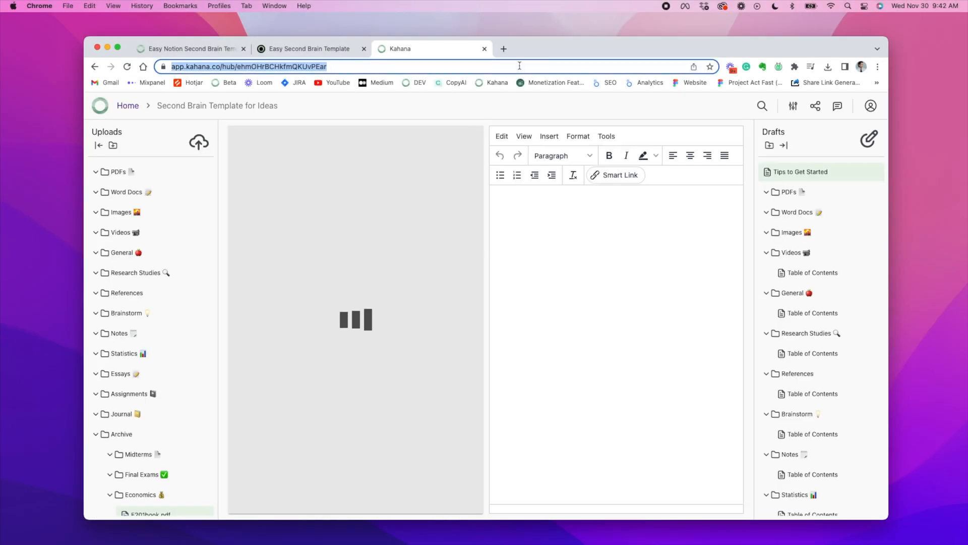
- Embed the Kahana Ideas hub link into the Notion Ideas page and review it
{"action": "left_click", "coordinate": [307, 49]}
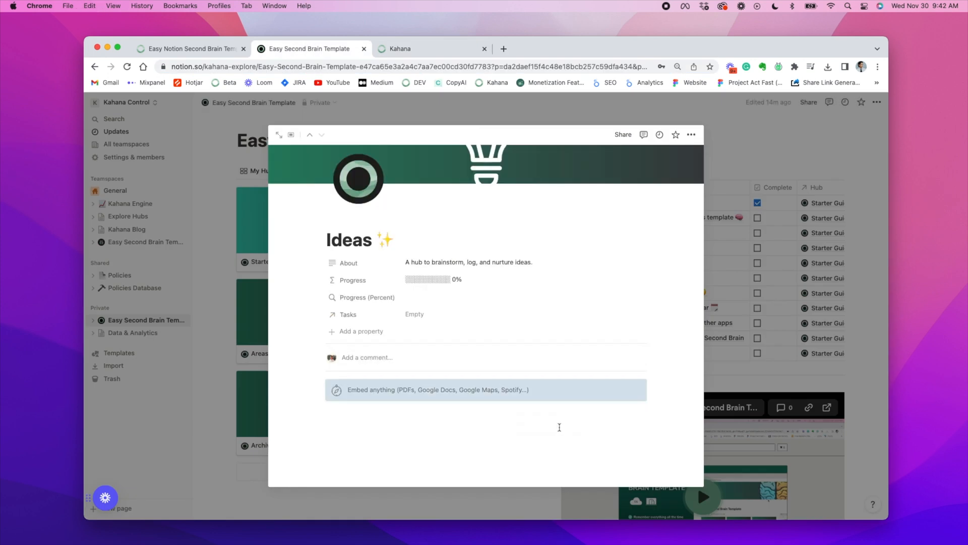
{"action": "left_click", "coordinate": [436, 390]}
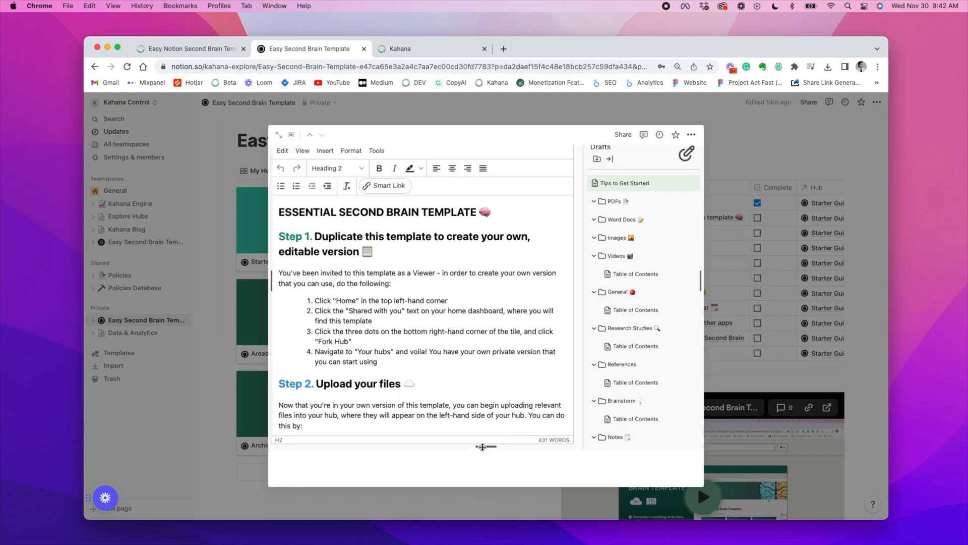
{"action": "scroll", "scroll_direction": "down", "scroll_amount": 3}
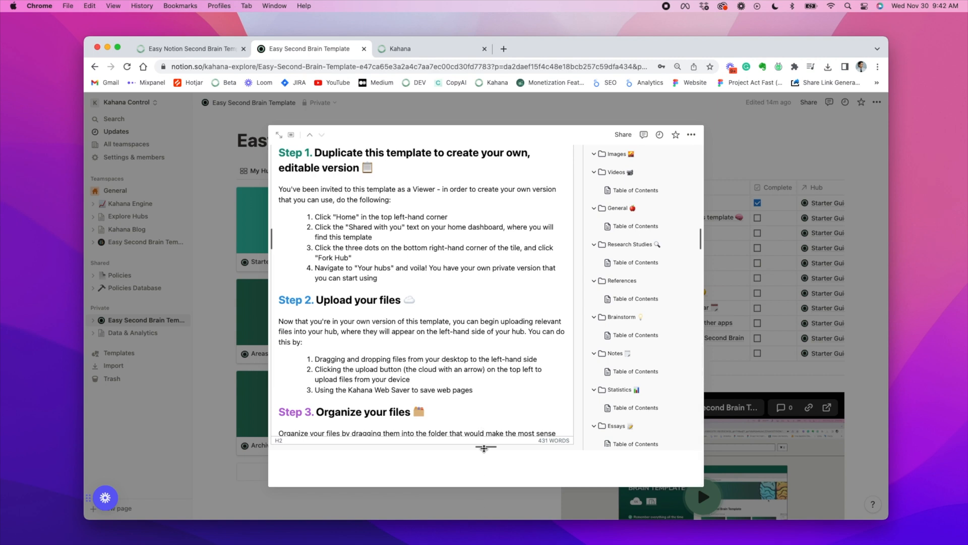
{"action": "mouse_move", "coordinate": [486, 358]}
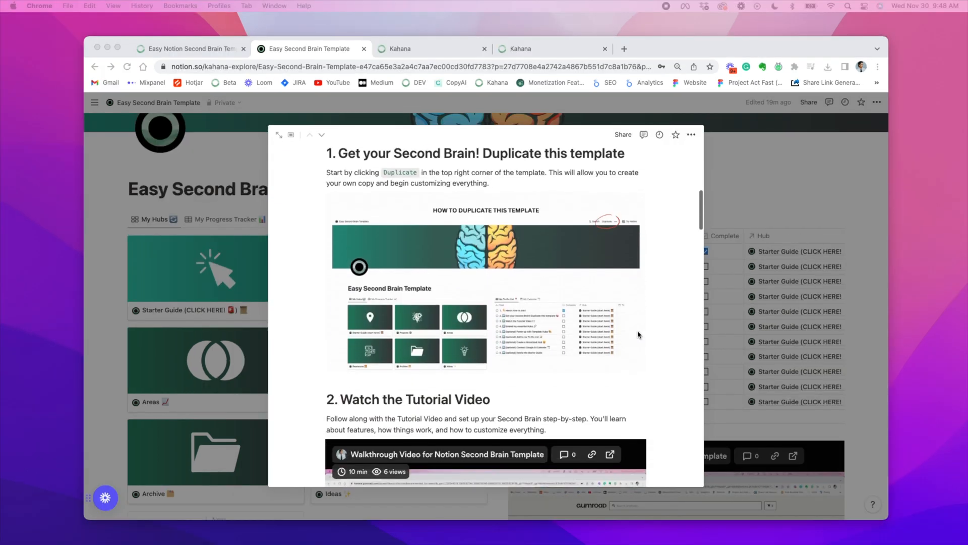
- Scroll the Starter Guide to section 10 and bring up the page's ⋯ actions menu
{"action": "scroll", "scroll_direction": "down", "scroll_amount": 3}
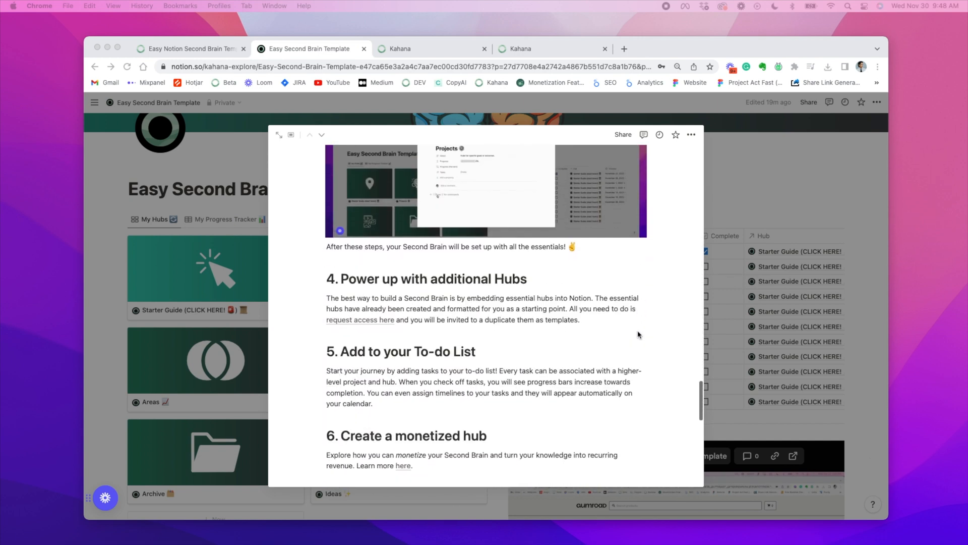
{"action": "scroll", "scroll_direction": "down", "scroll_amount": 3}
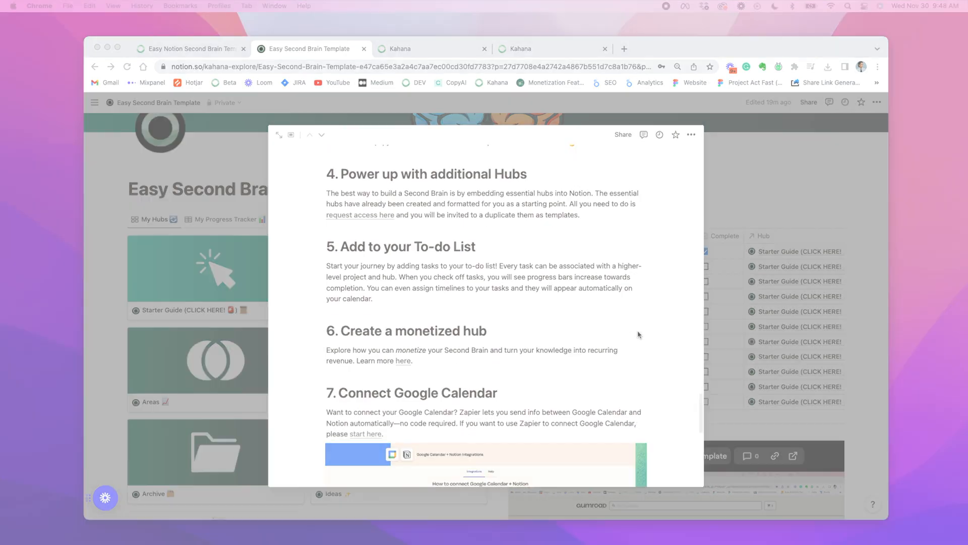
{"action": "scroll", "scroll_direction": "down", "scroll_amount": 3}
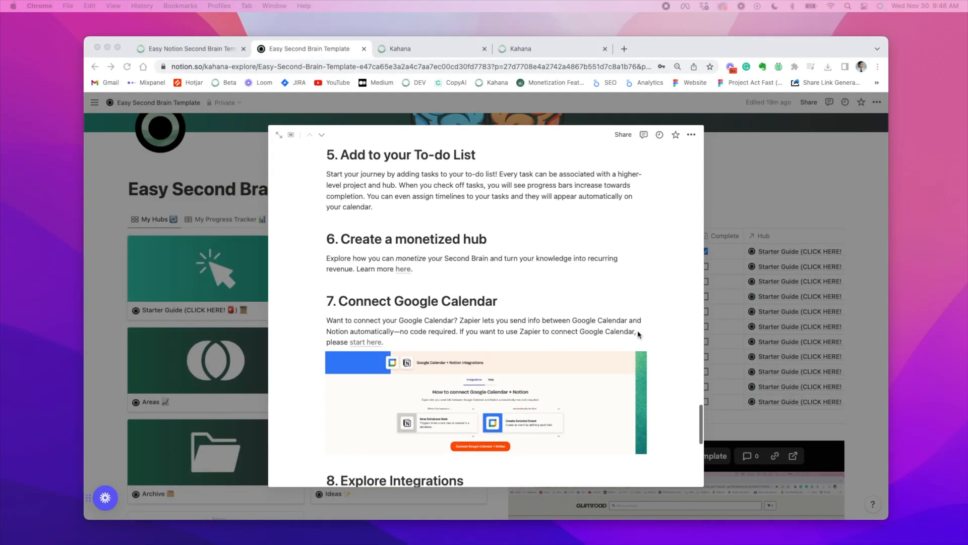
{"action": "scroll", "scroll_direction": "down", "scroll_amount": 3}
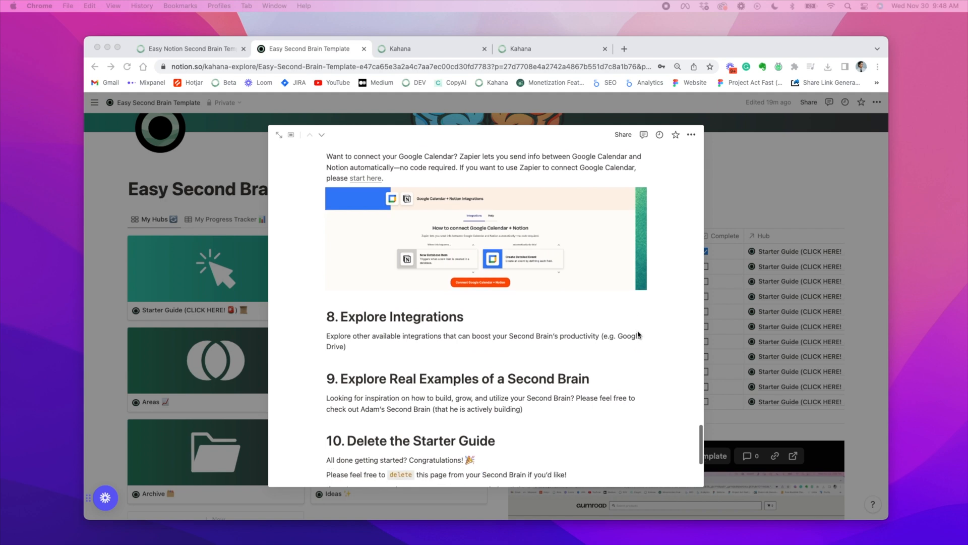
{"action": "scroll", "scroll_direction": "down", "scroll_amount": 3}
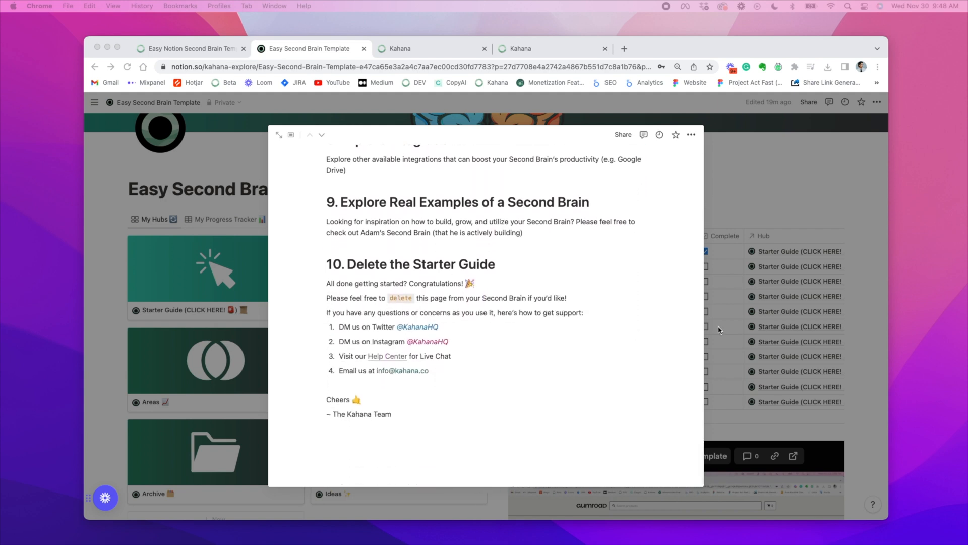
{"action": "mouse_move", "coordinate": [707, 157]}
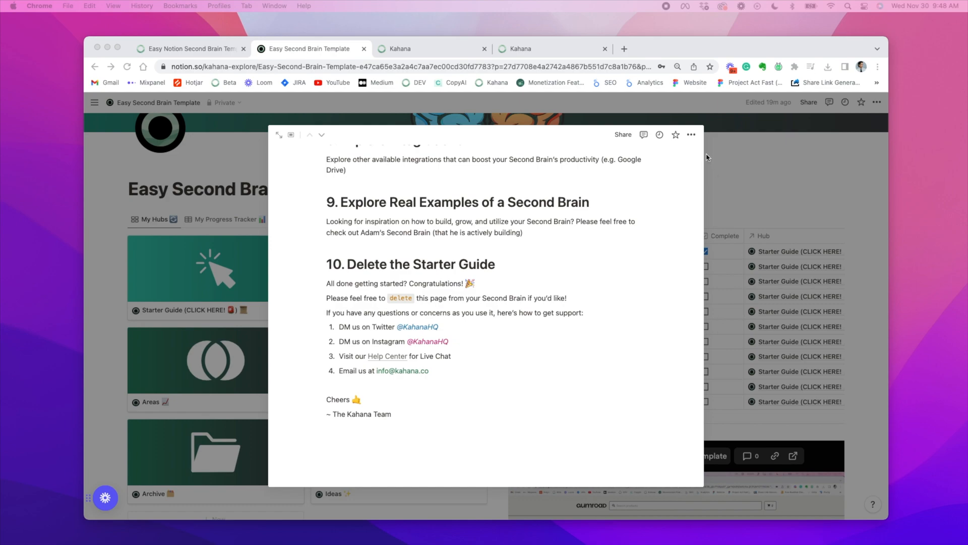
{"action": "left_click", "coordinate": [691, 135]}
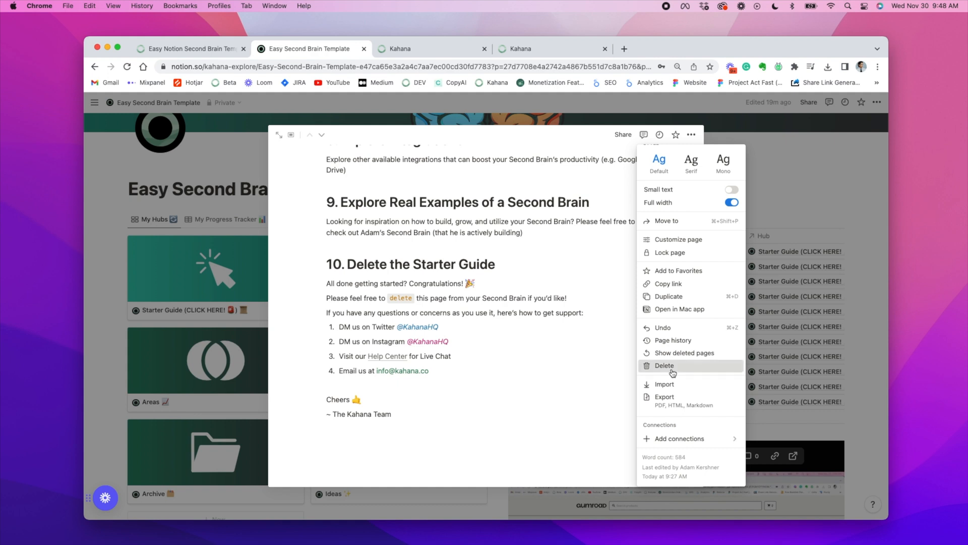
- Delete the Starter Guide page and check off 'Embed my essential Hubs' in My To-Do List
{"action": "left_click", "coordinate": [665, 365]}
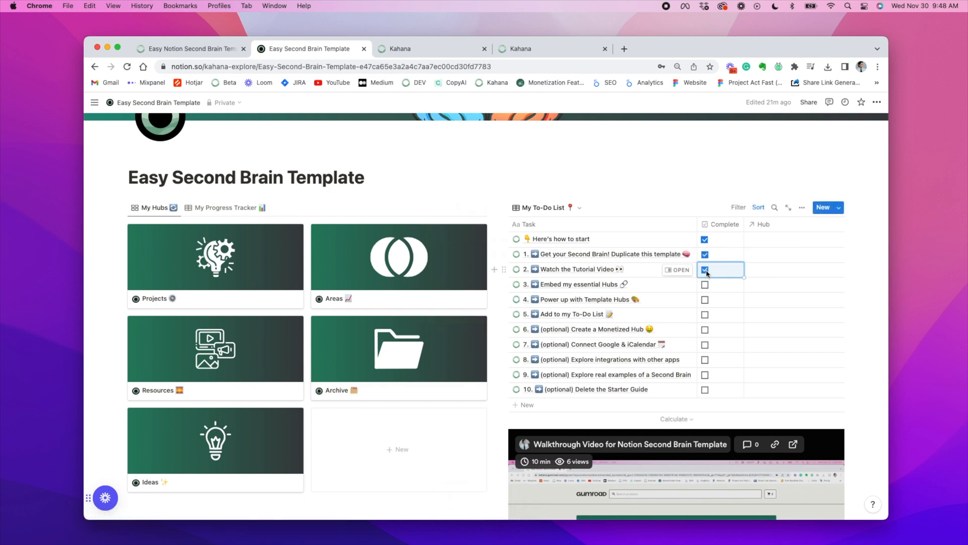
{"action": "left_click", "coordinate": [705, 284]}
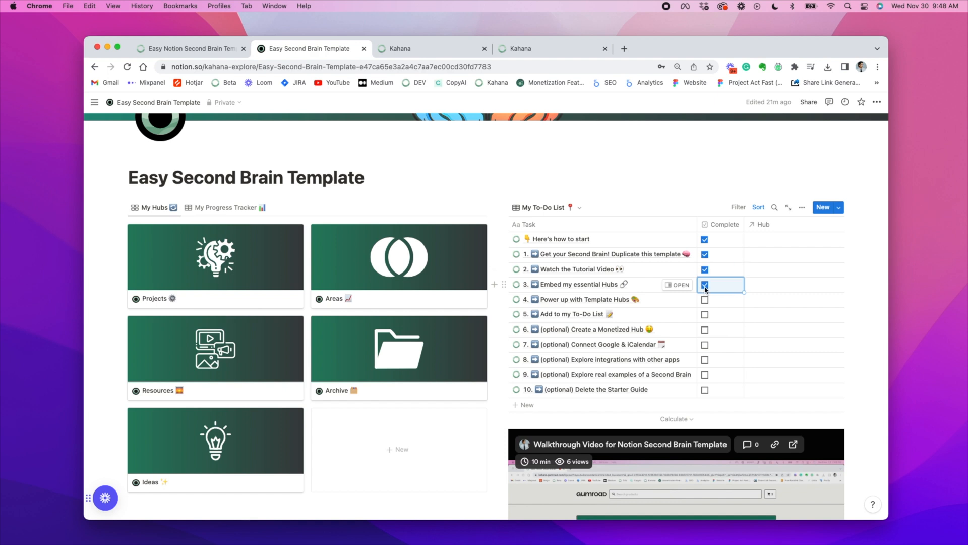
{"action": "mouse_move", "coordinate": [775, 257]}
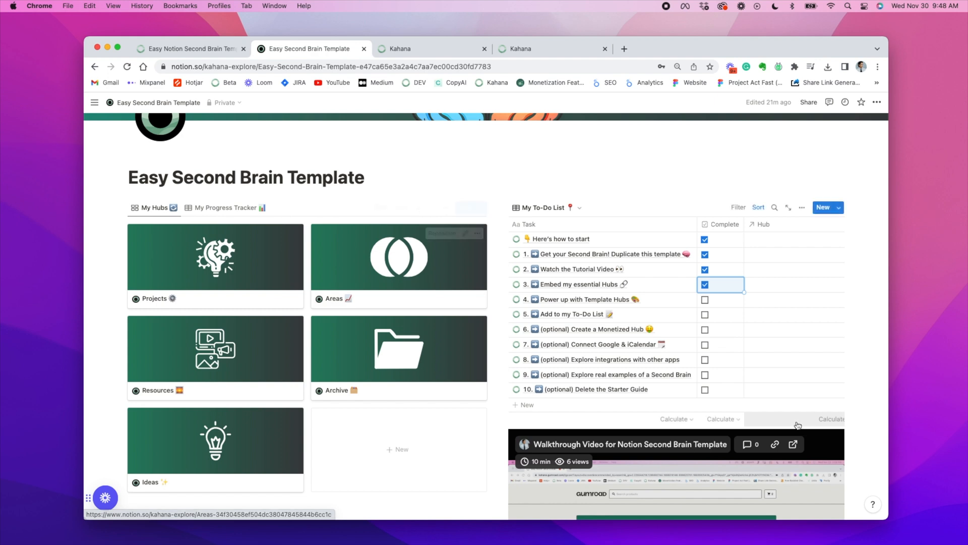
{"action": "scroll", "scroll_direction": "down", "scroll_amount": 3}
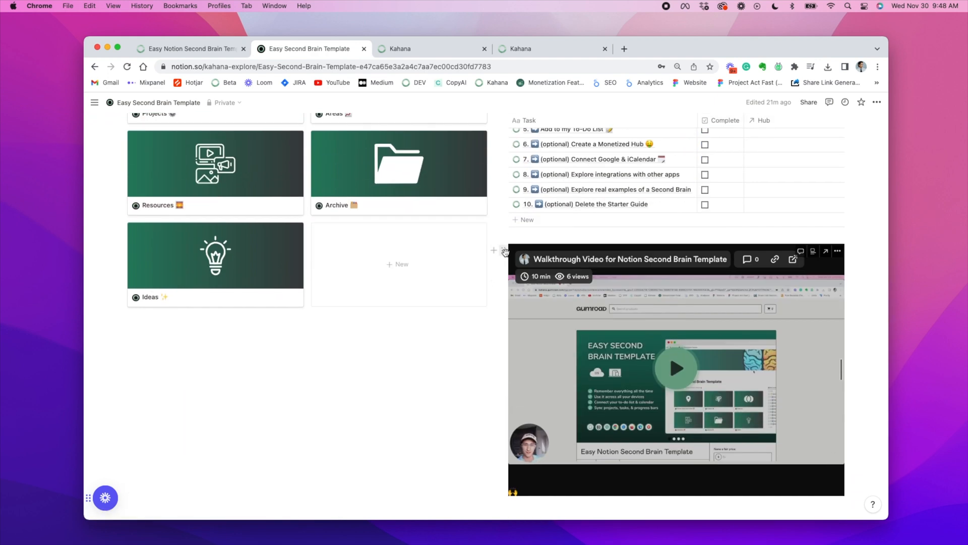